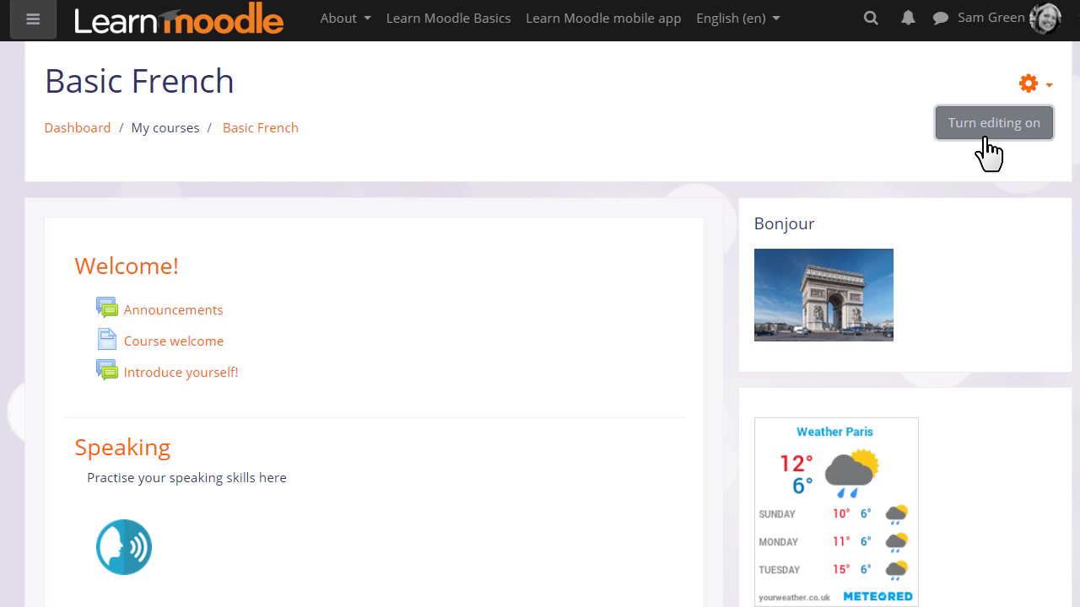
Step: Turn editing on for the Basic French course and scroll down the page
left_click(993, 123)
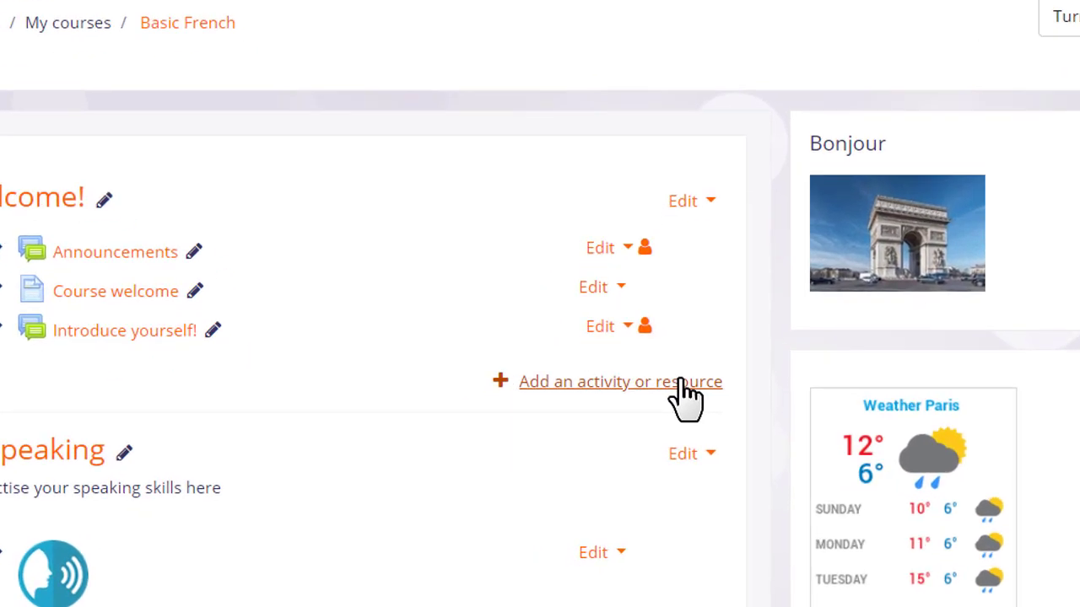
scroll("down", 3)
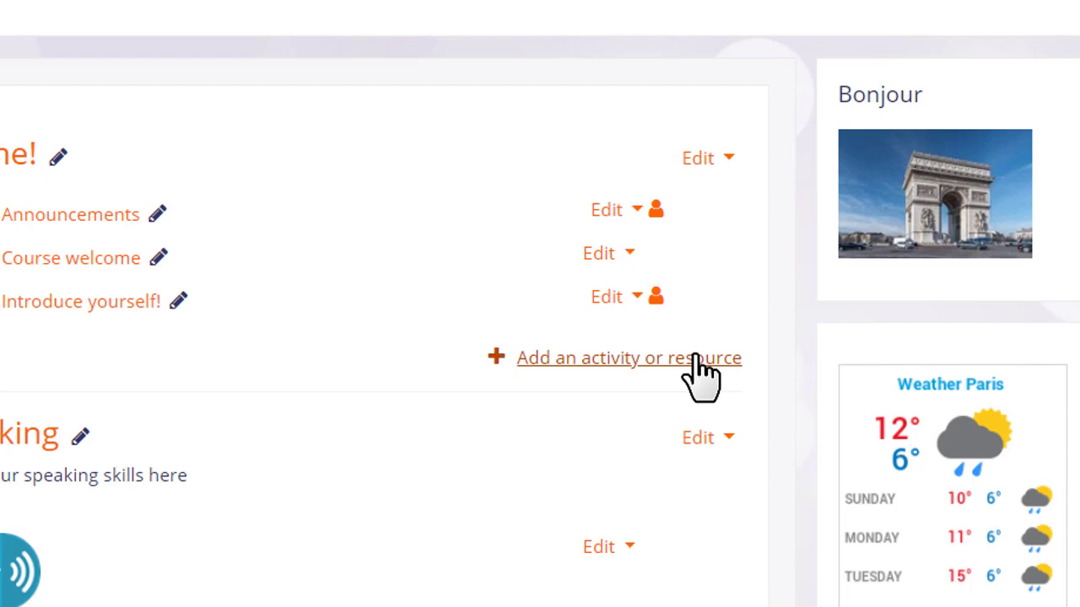
Step: Open the Activity Chooser for the Welcome section and scroll its list
left_click(629, 357)
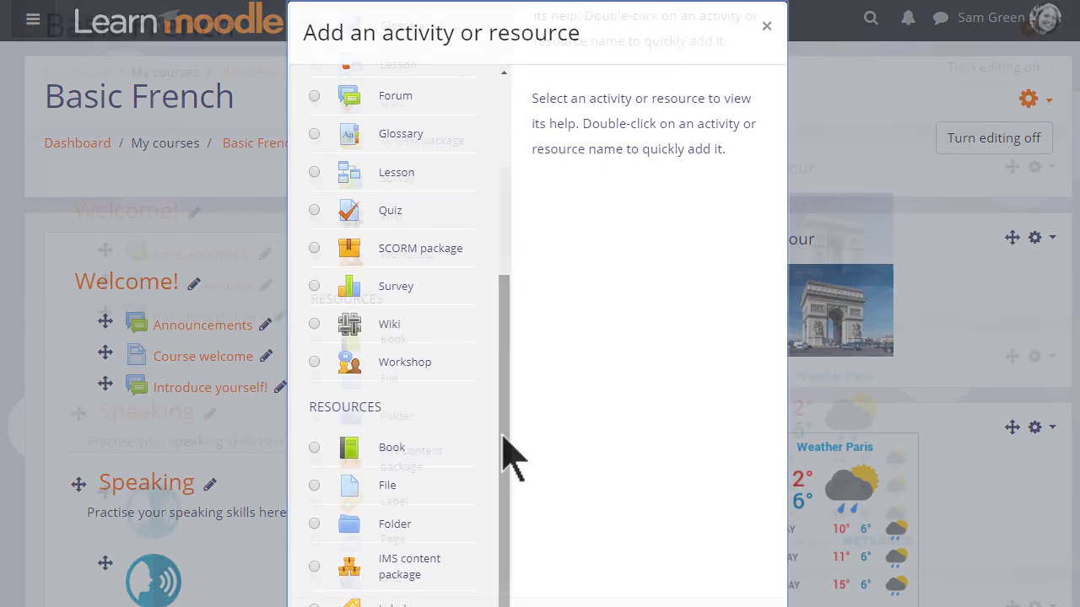
scroll("down", 3)
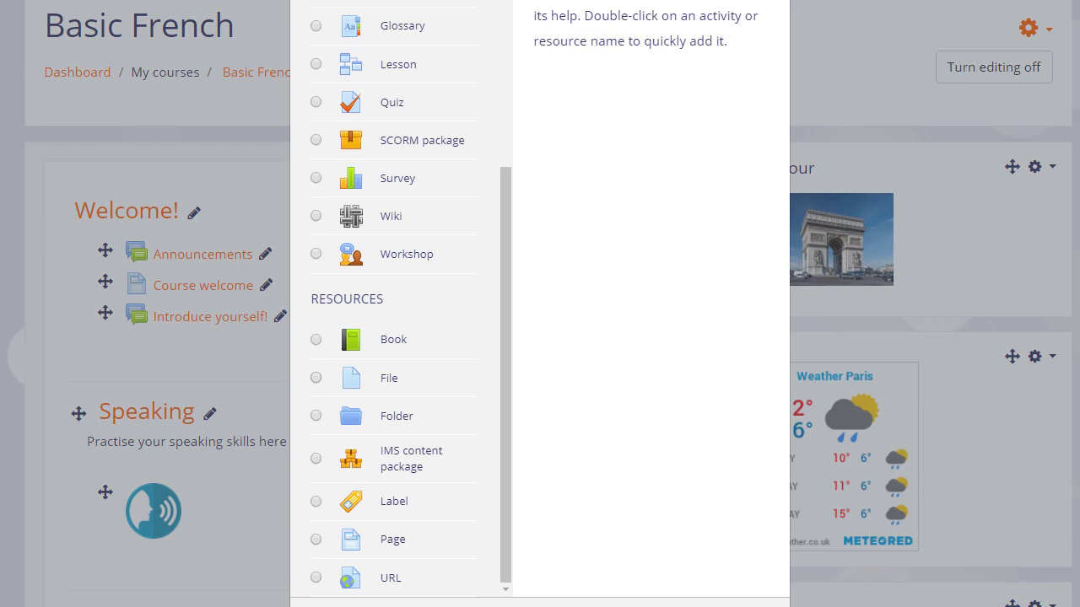
mouse_move(403, 409)
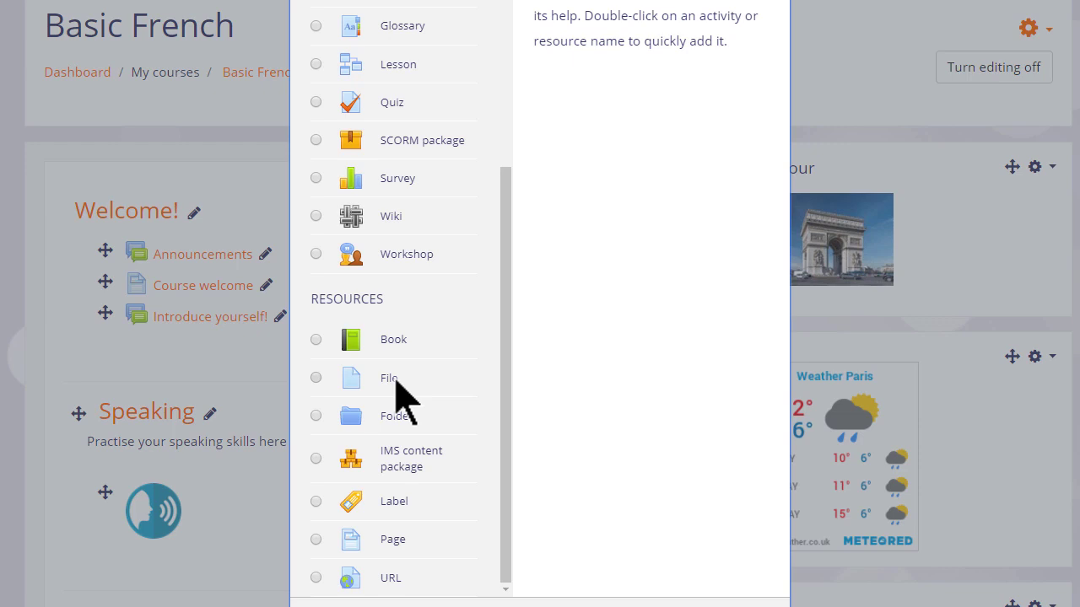
Step: Preview the File, Folder, Page and URL resource descriptions, ending on URL
left_click(316, 377)
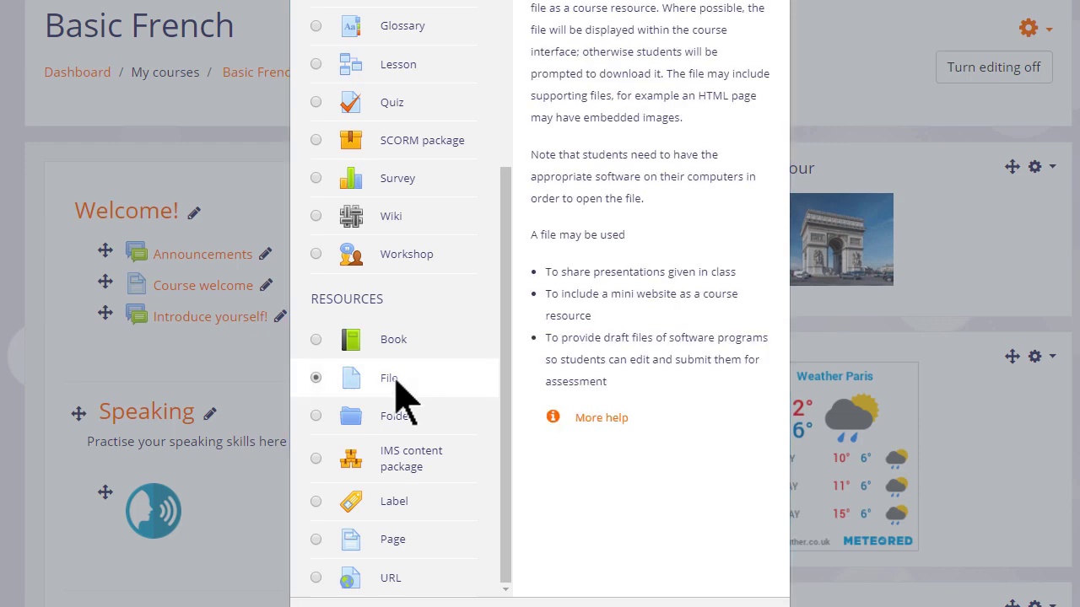
left_click(315, 415)
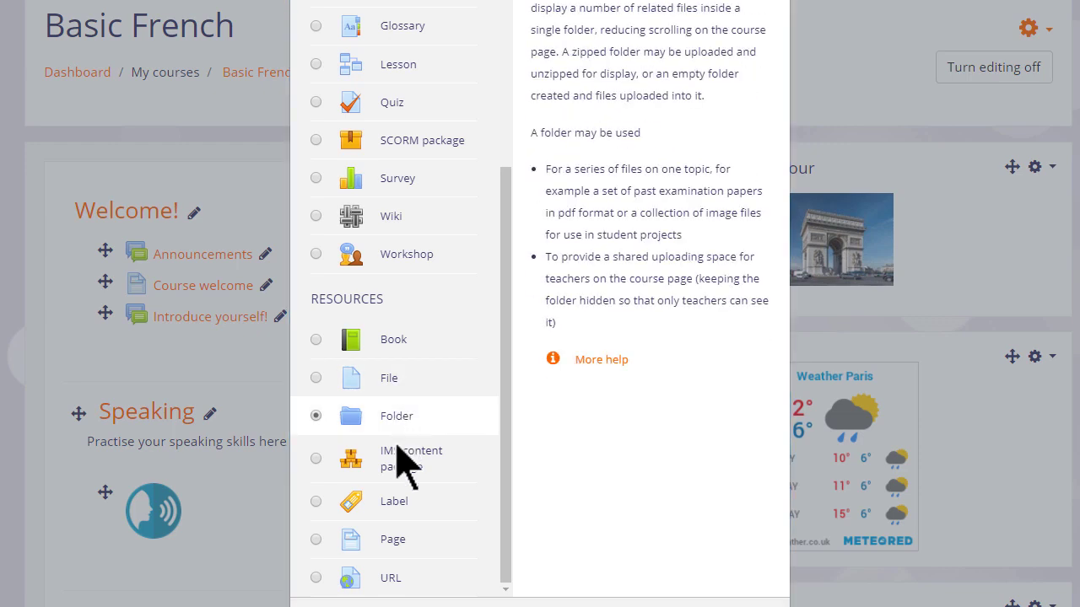
left_click(316, 539)
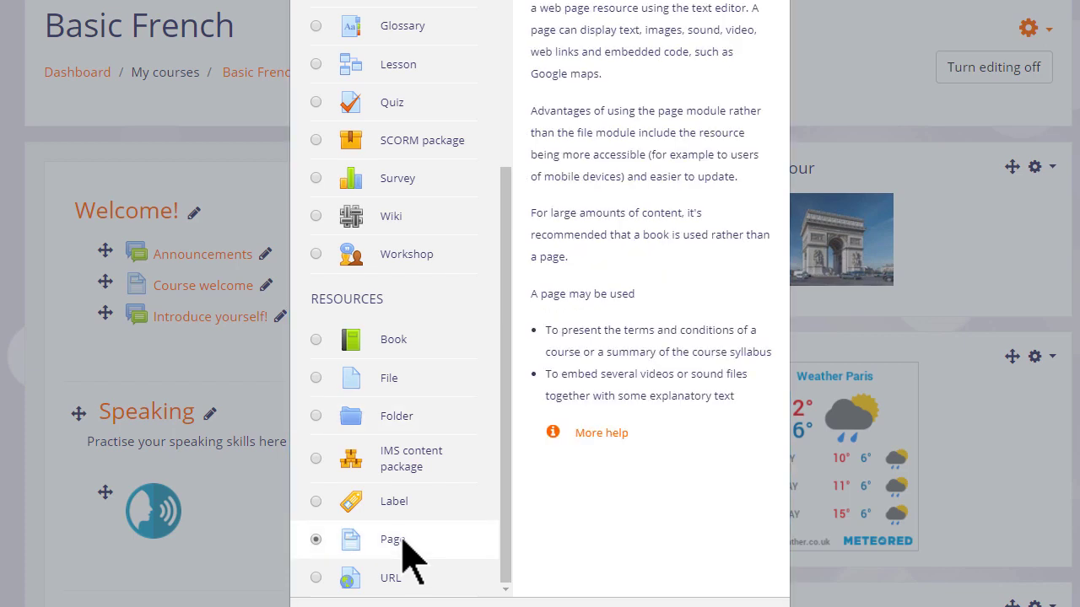
left_click(316, 577)
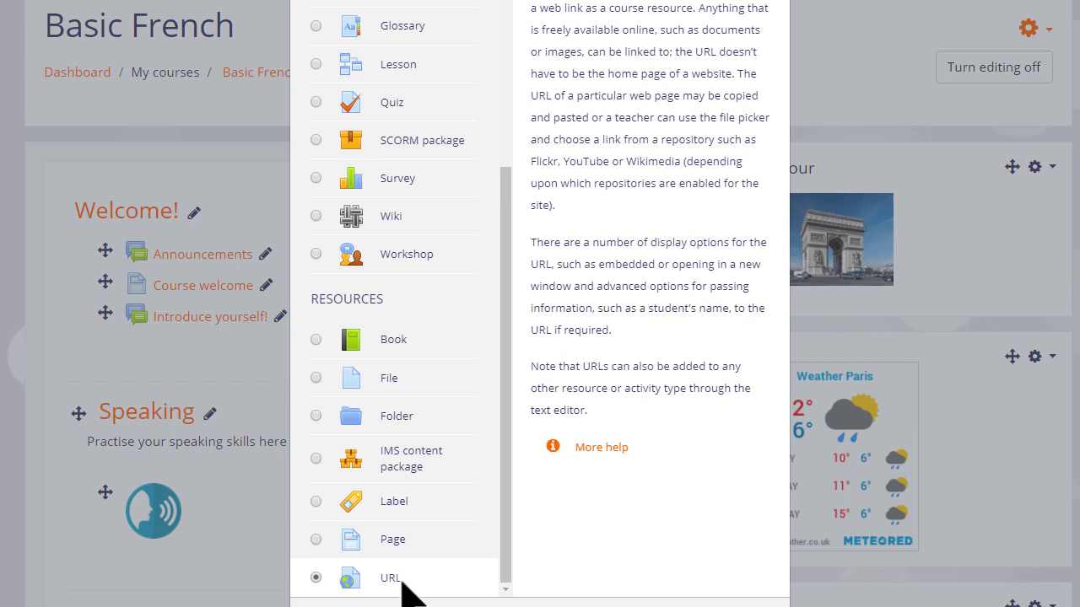
mouse_move(463, 557)
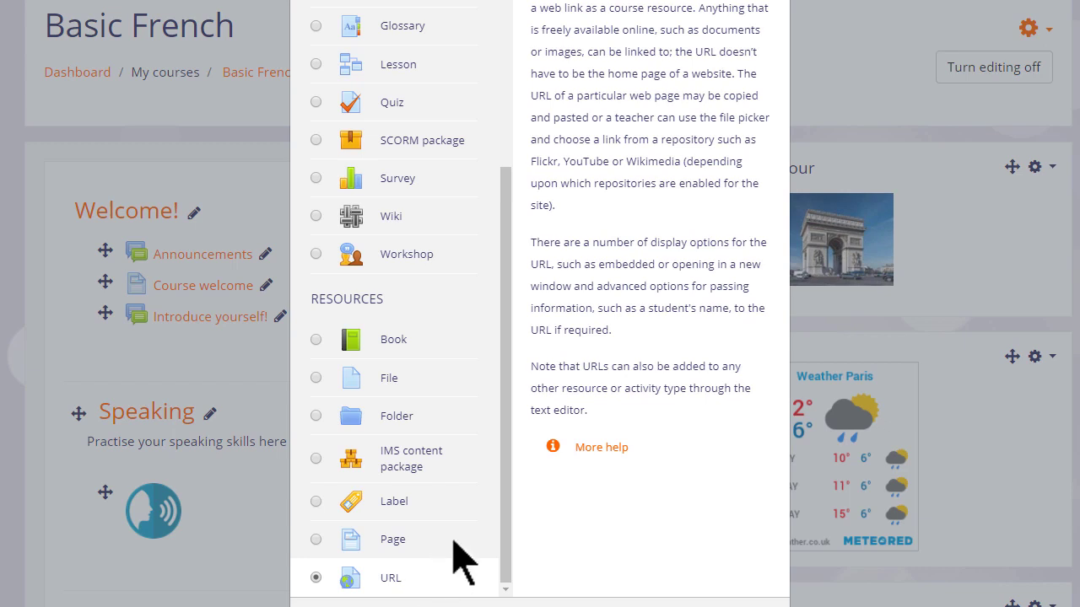
Step: Preview the Assignment, Forum and BigBlueButtonBN activity descriptions, ending on BigBlueButtonBN
scroll("up", 3)
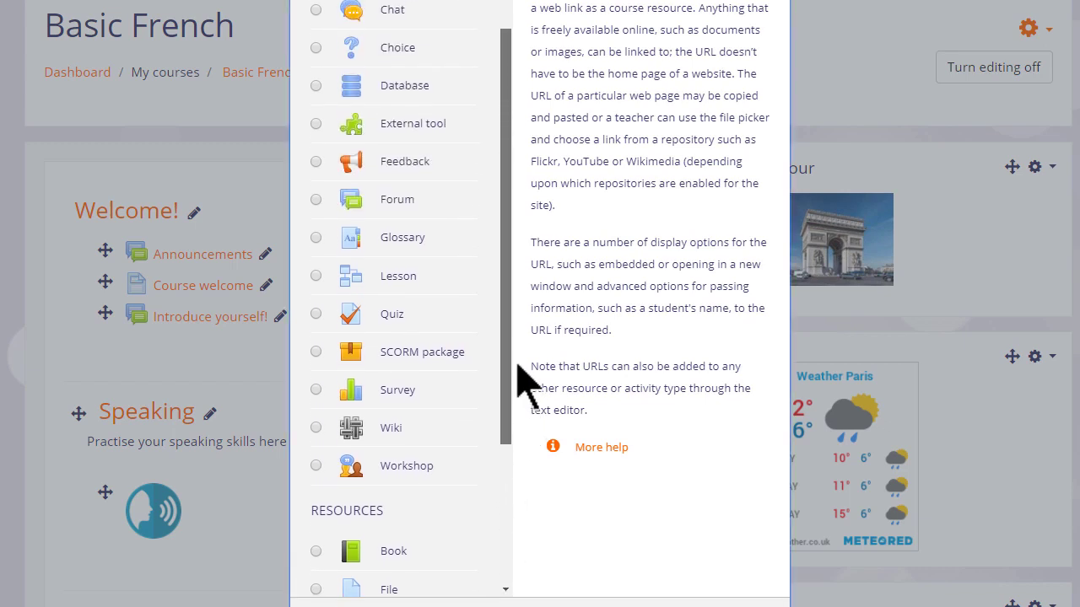
scroll("up", 3)
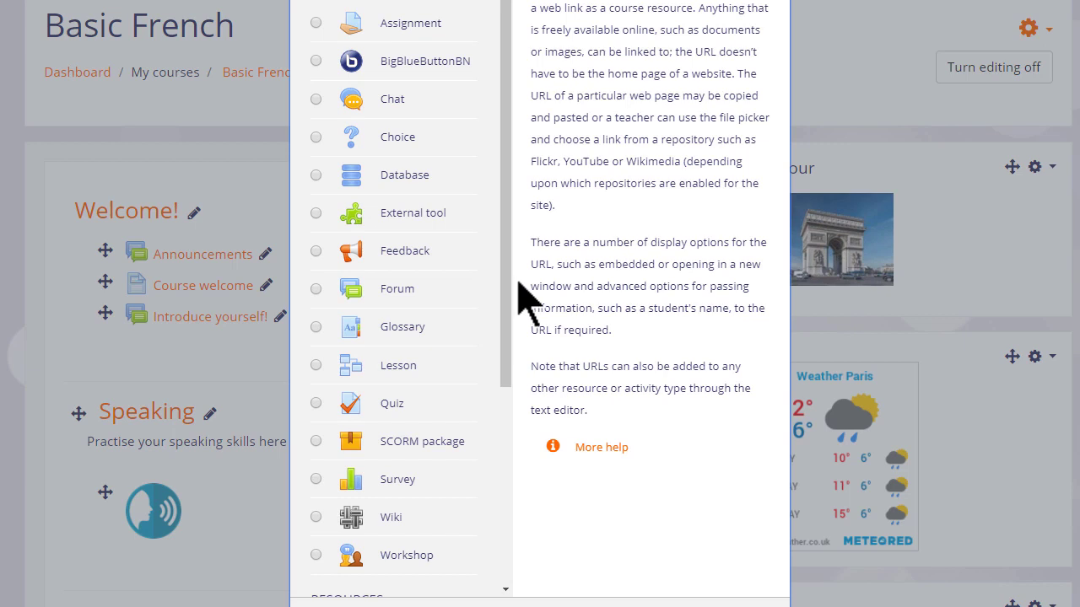
mouse_move(325, 42)
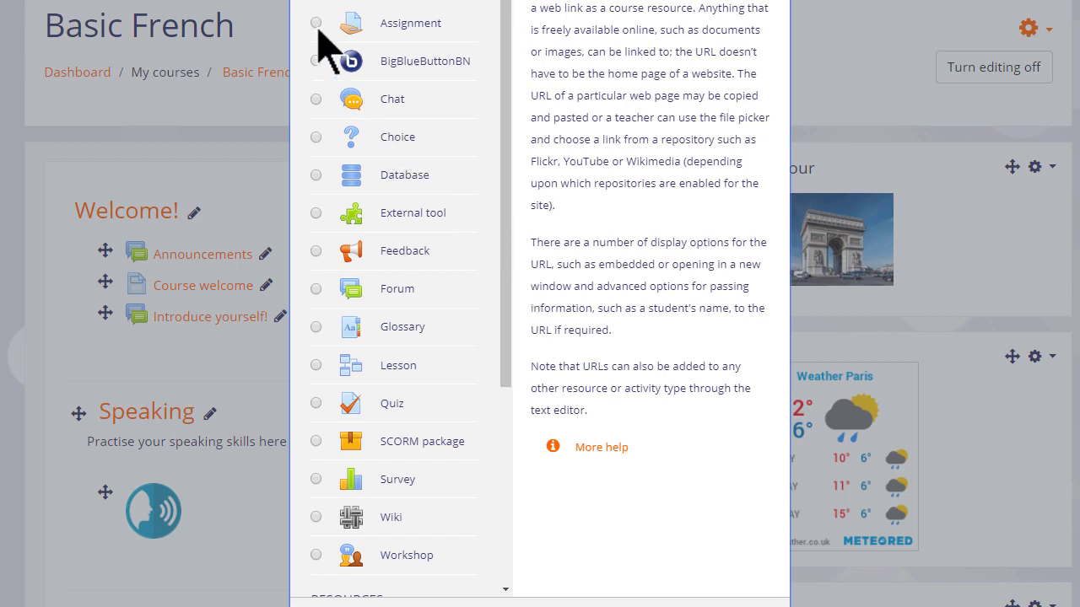
left_click(315, 23)
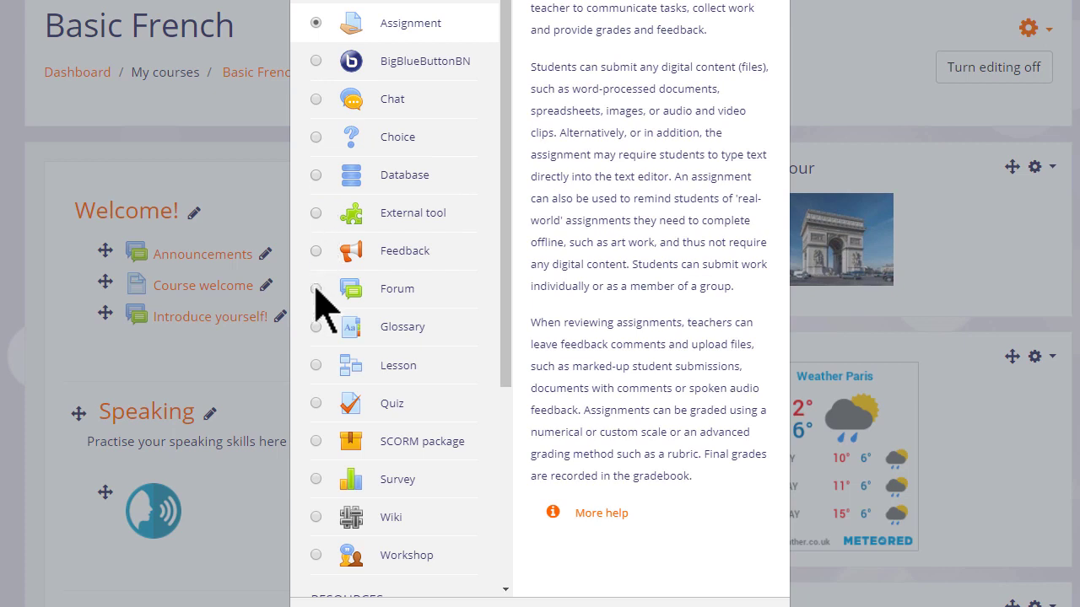
left_click(315, 287)
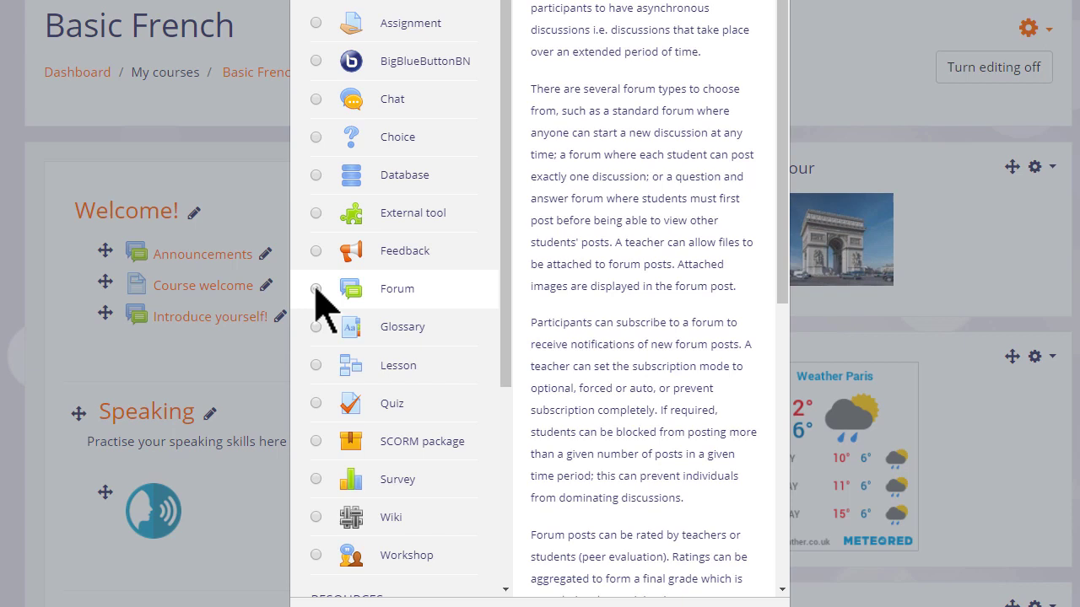
left_click(316, 289)
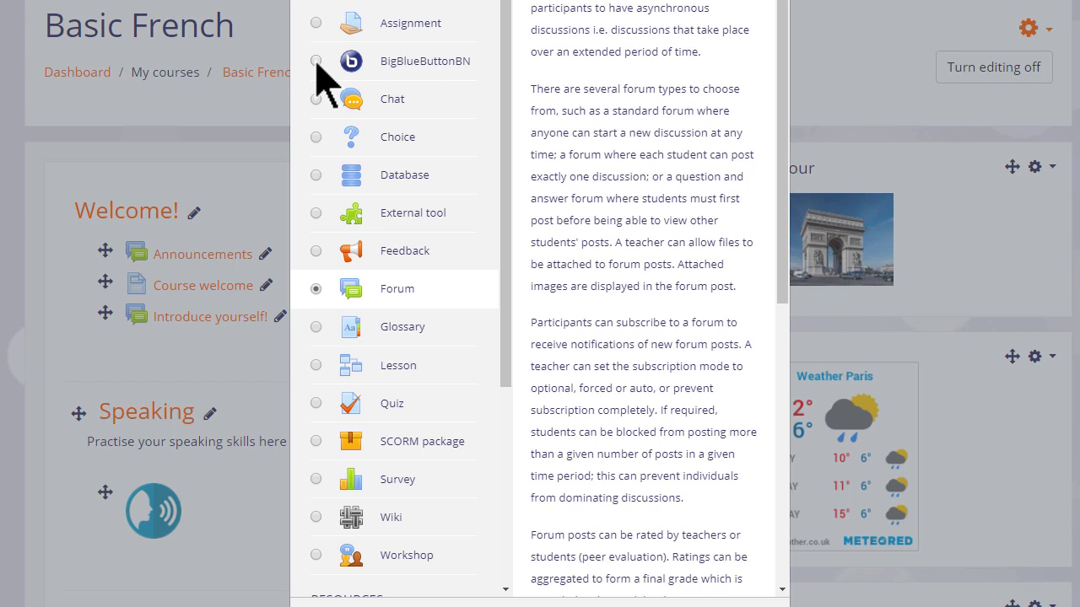
left_click(315, 60)
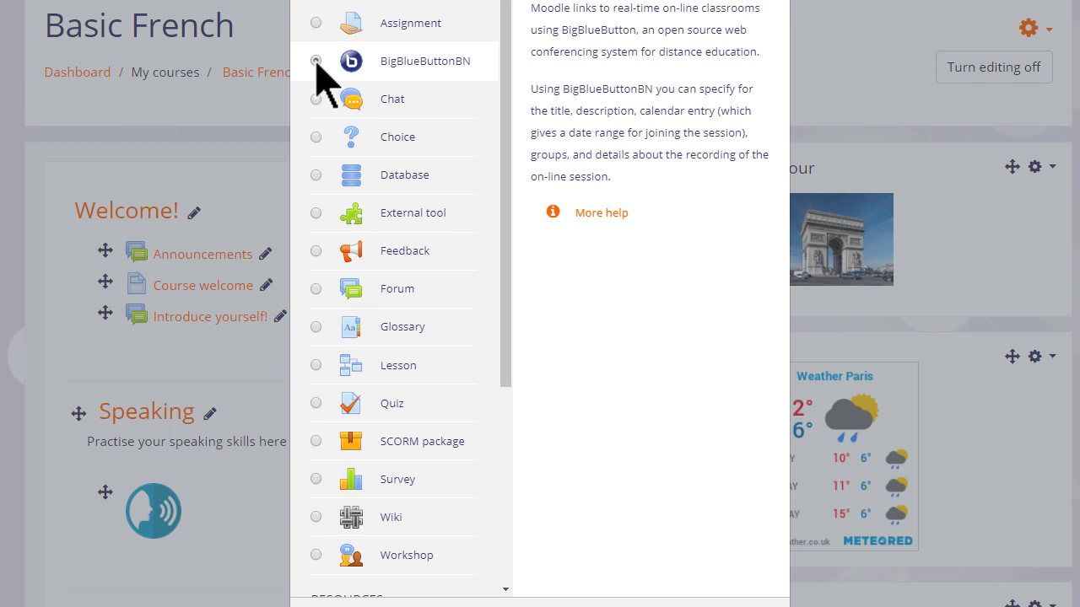
Step: Select BigBlueButtonBN, then switch the selection to the Choice activity
left_click(316, 60)
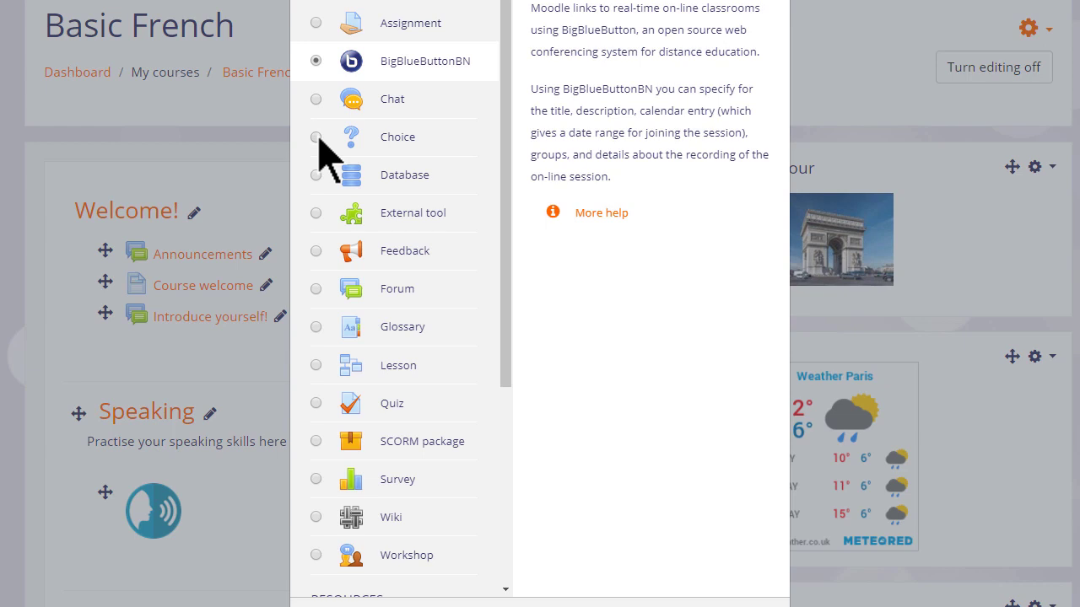
left_click(316, 137)
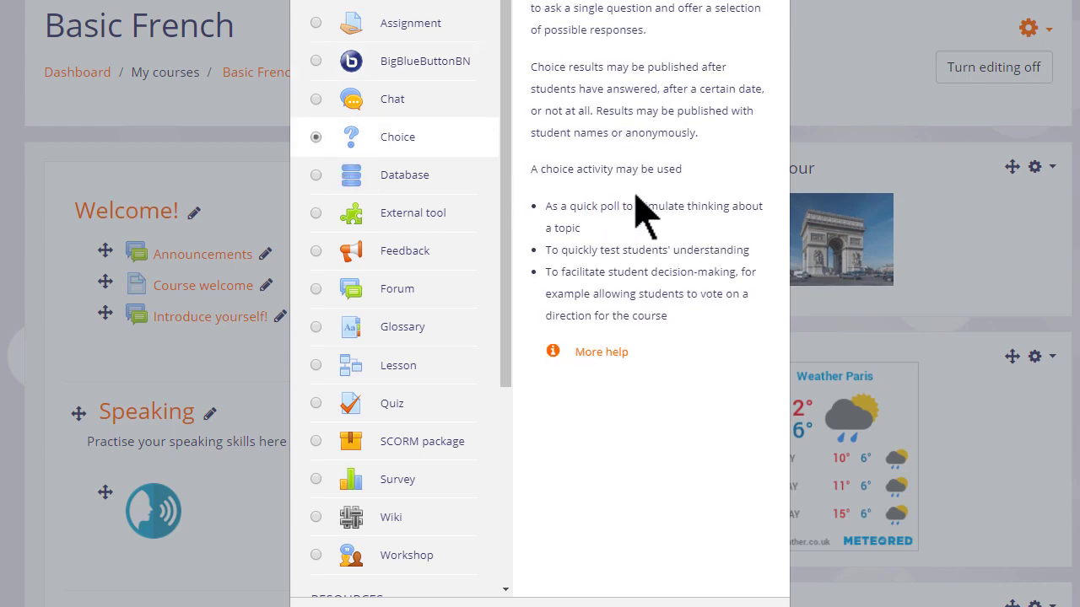
mouse_move(763, 338)
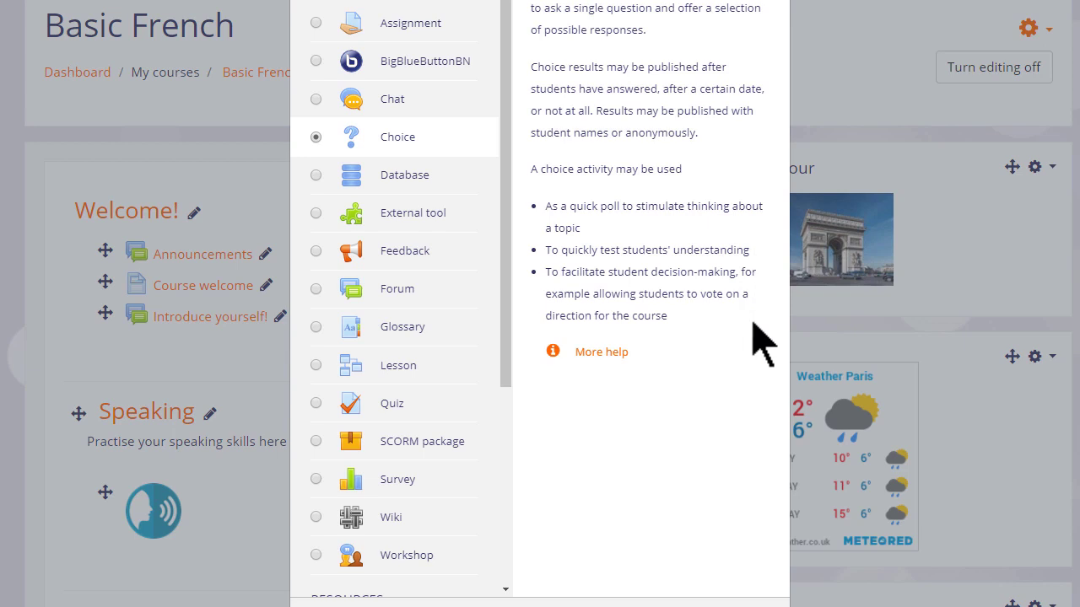
mouse_move(759, 359)
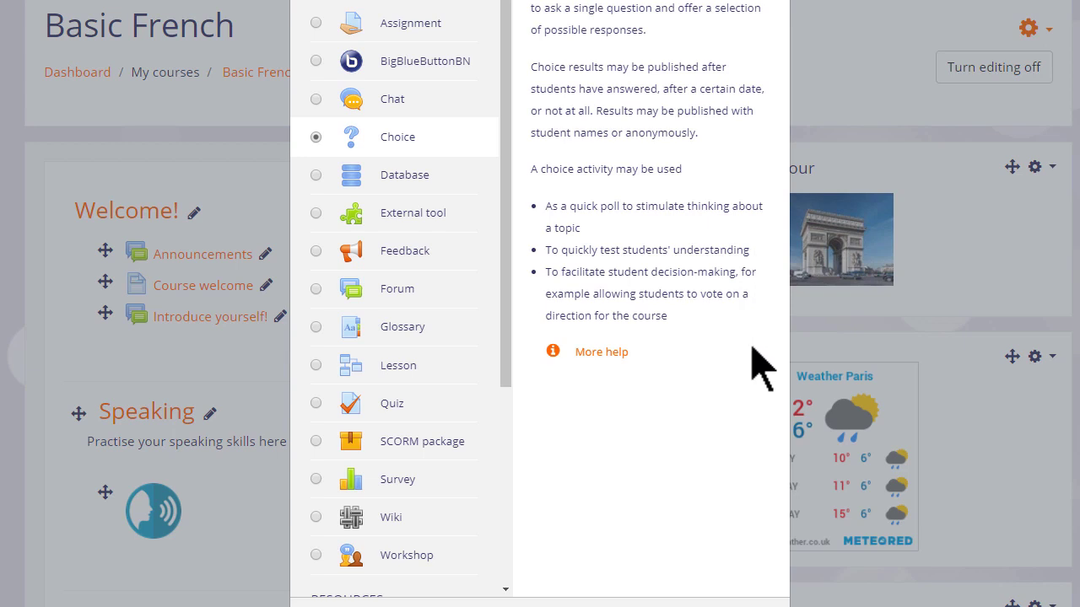
mouse_move(601, 351)
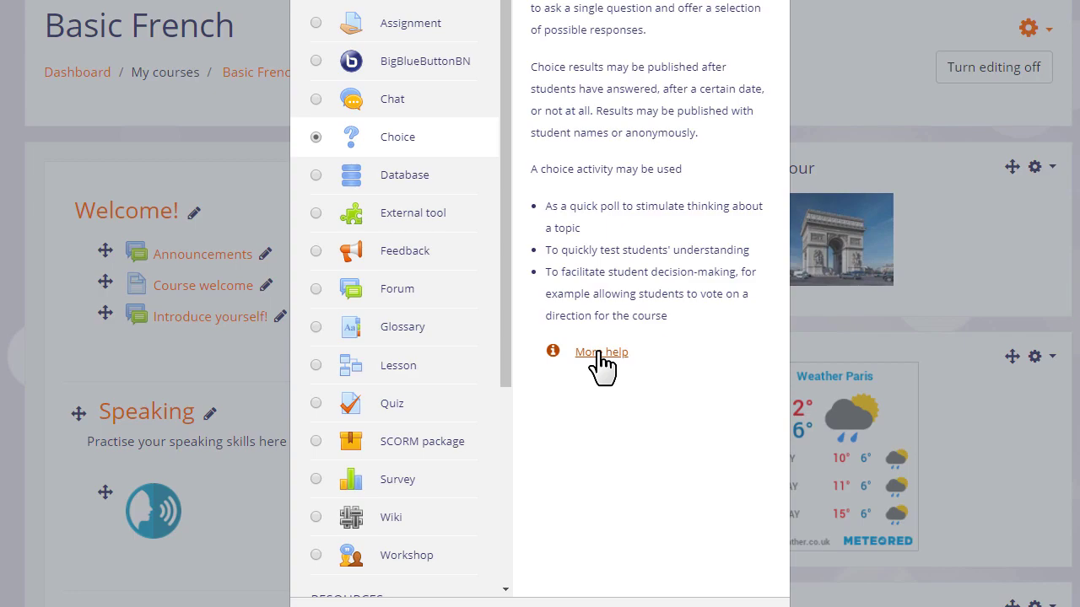
Step: Add the selected Choice activity to reach the 'Adding a new Choice' form
scroll("down", 3)
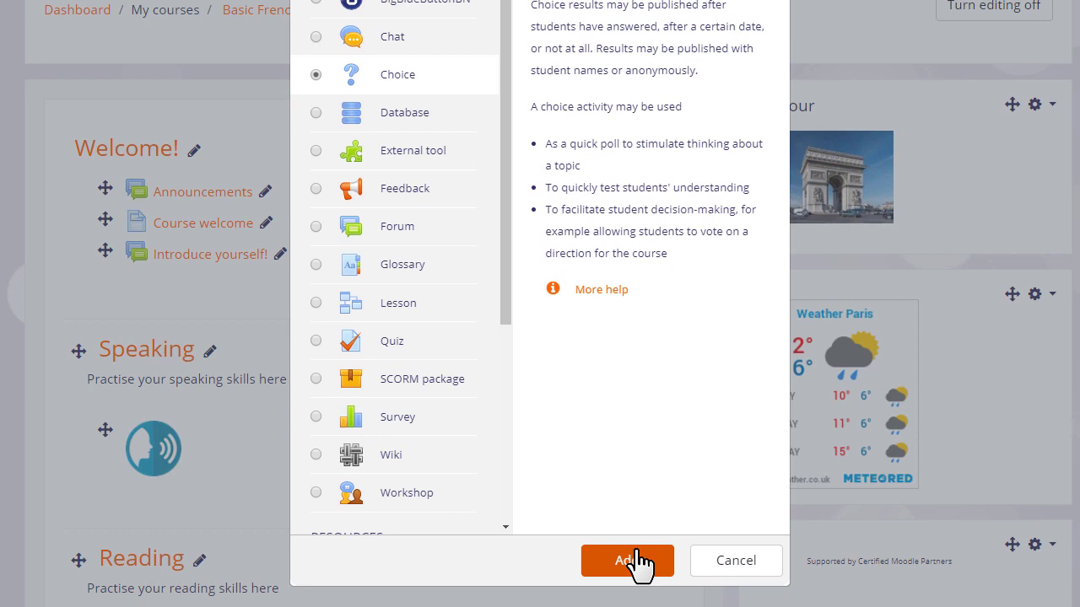
mouse_move(607, 469)
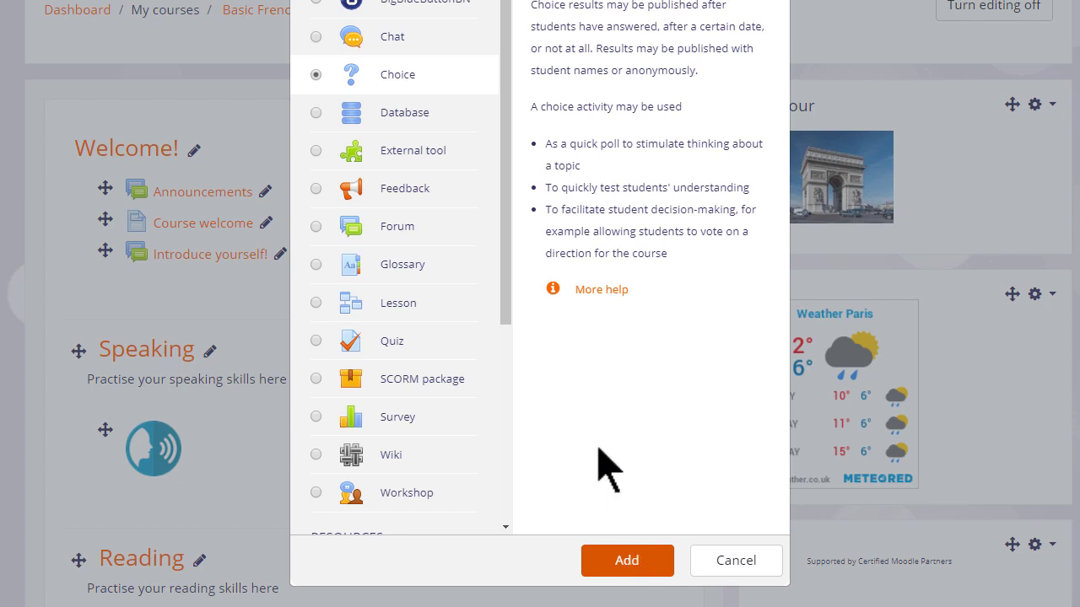
mouse_move(316, 74)
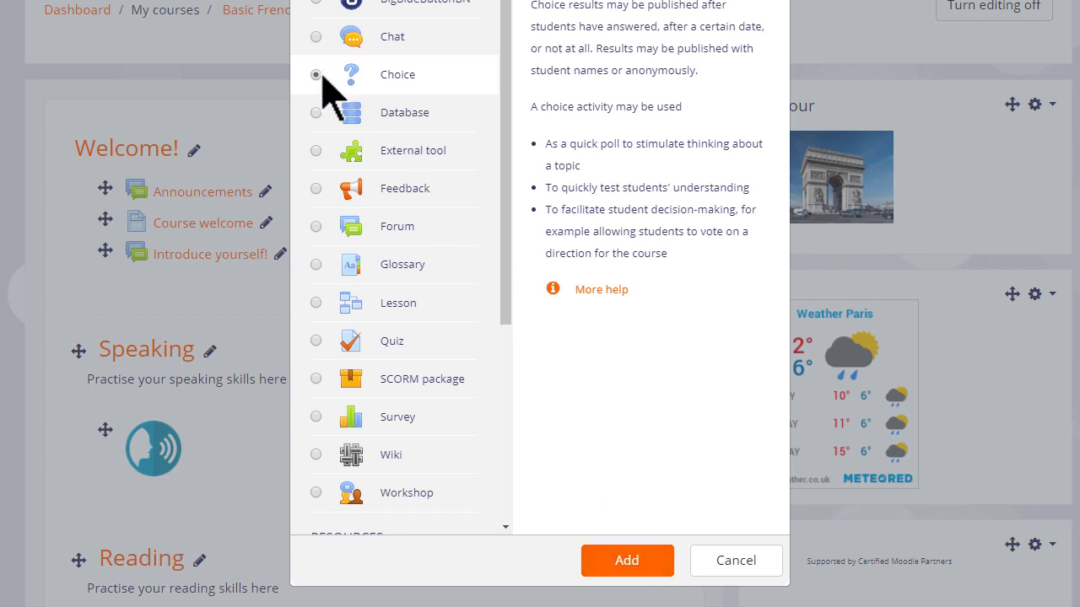
left_click(627, 560)
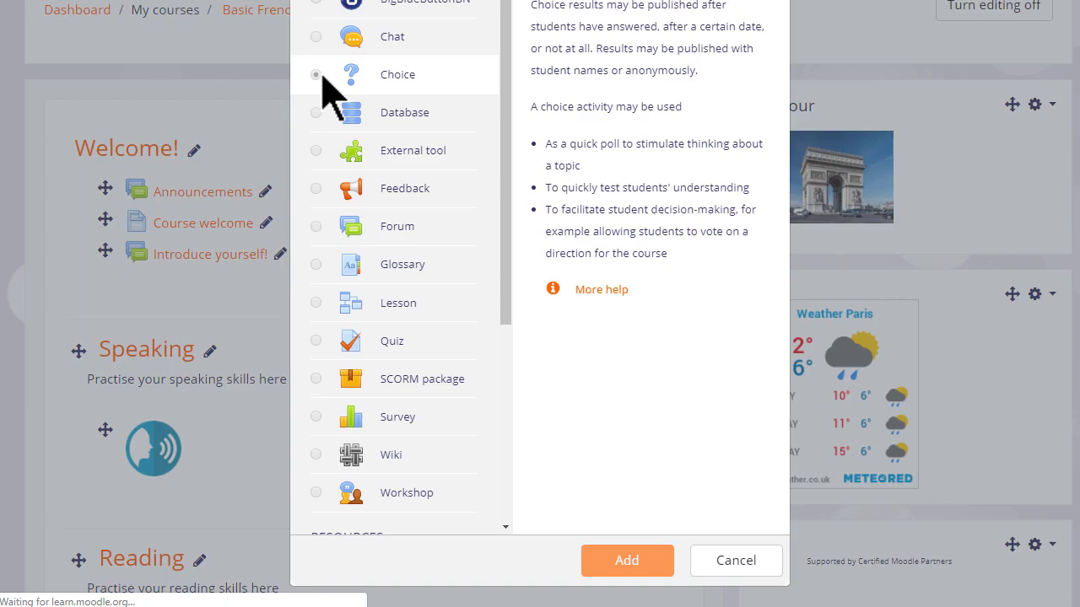
left_click(627, 560)
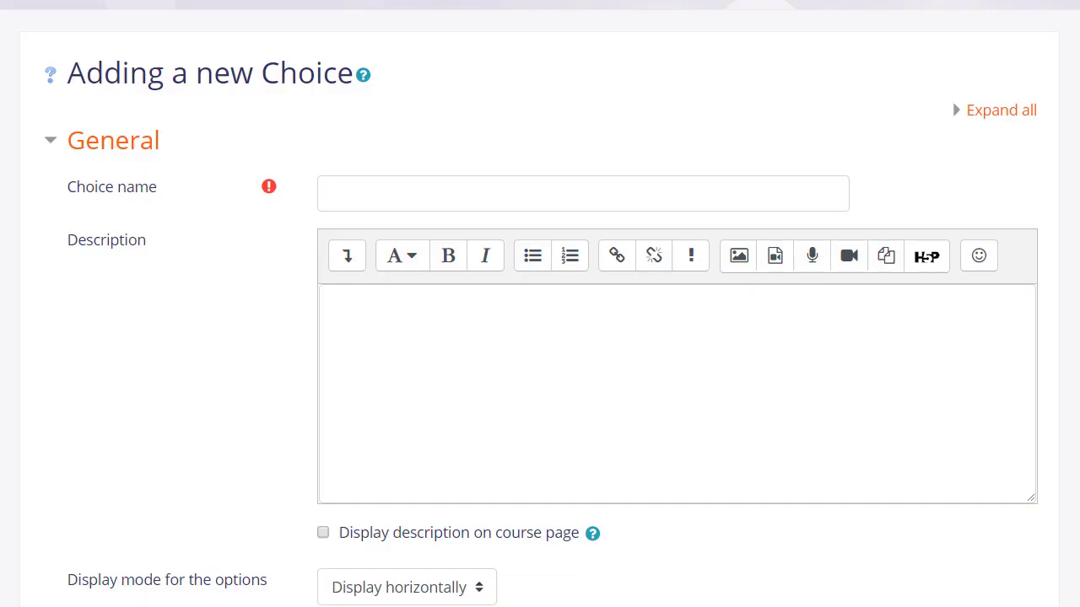